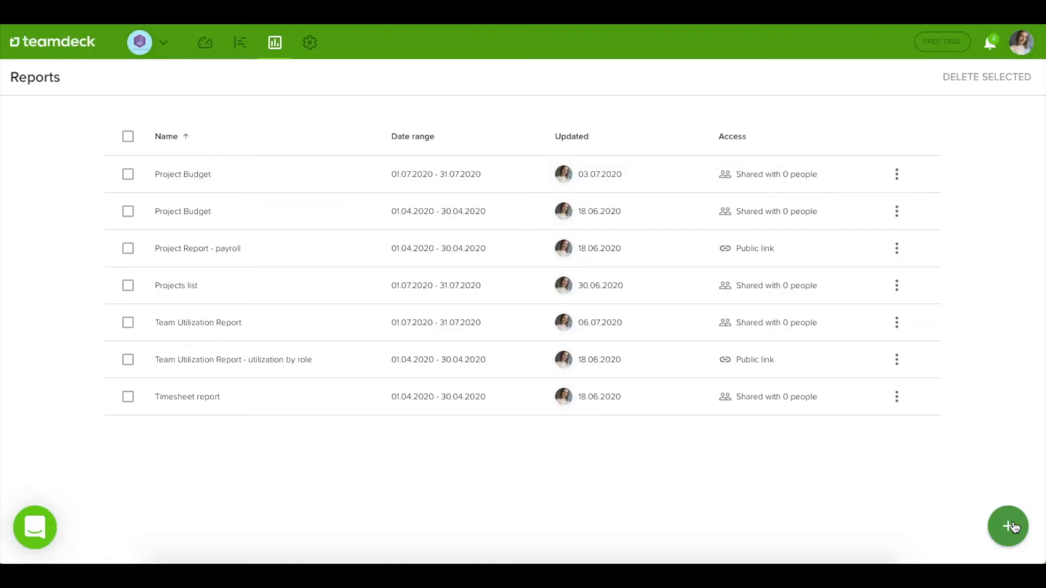
- Create a new report from the Team Utilization Report template
click(1007, 526)
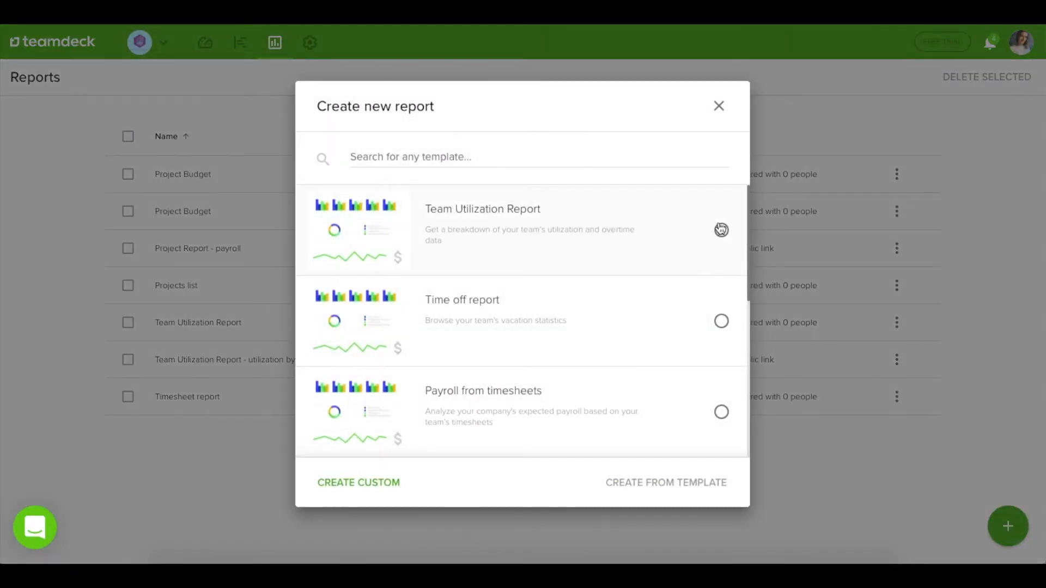
click(720, 229)
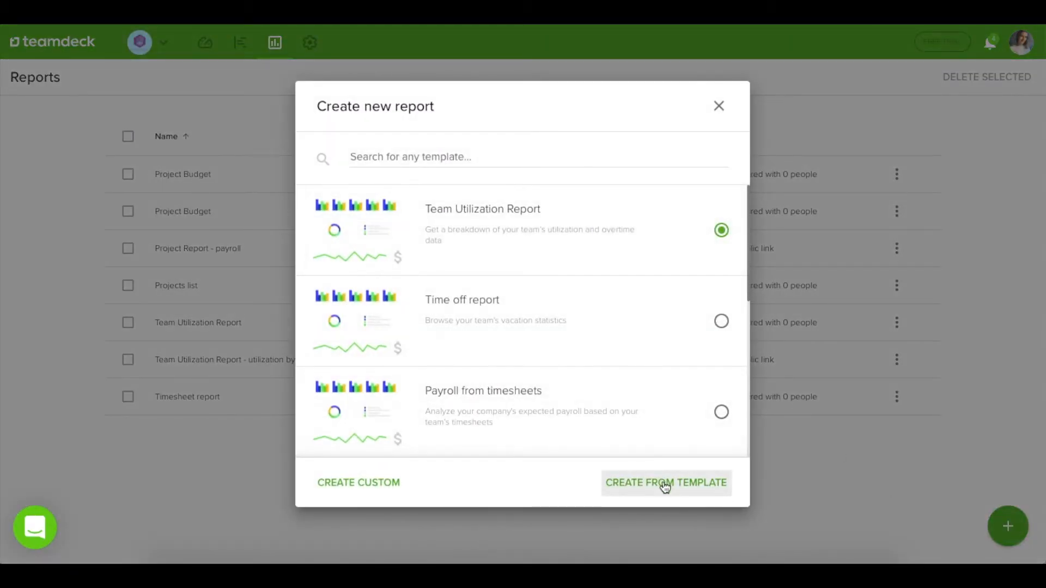
click(665, 482)
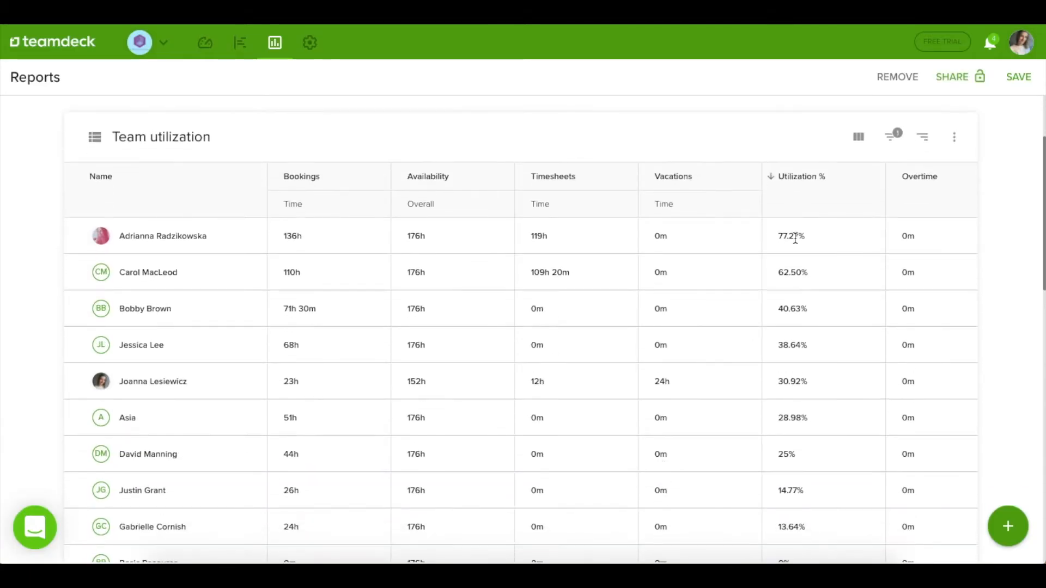
scroll(down, 3)
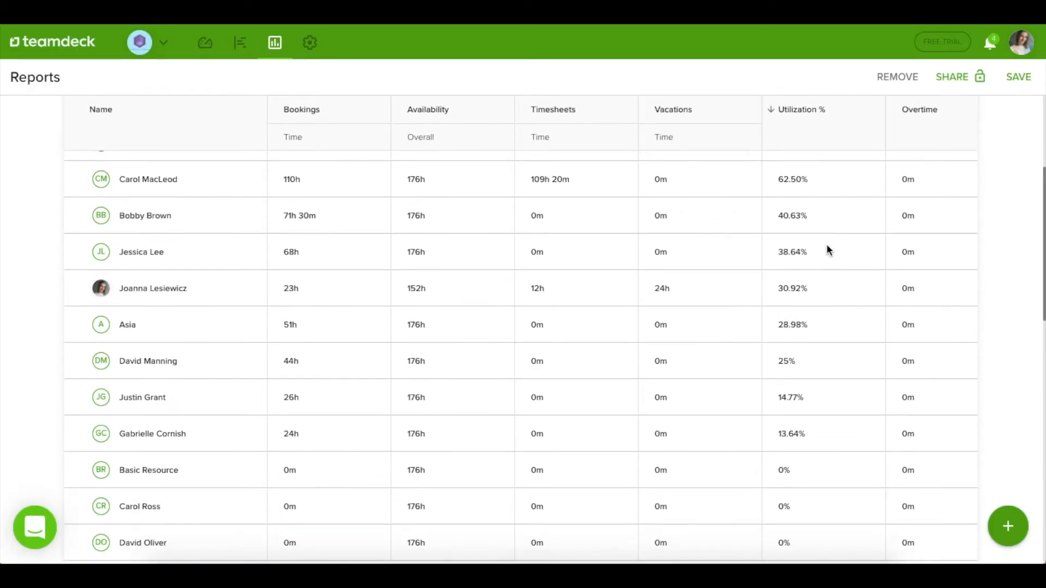
scroll(down, 3)
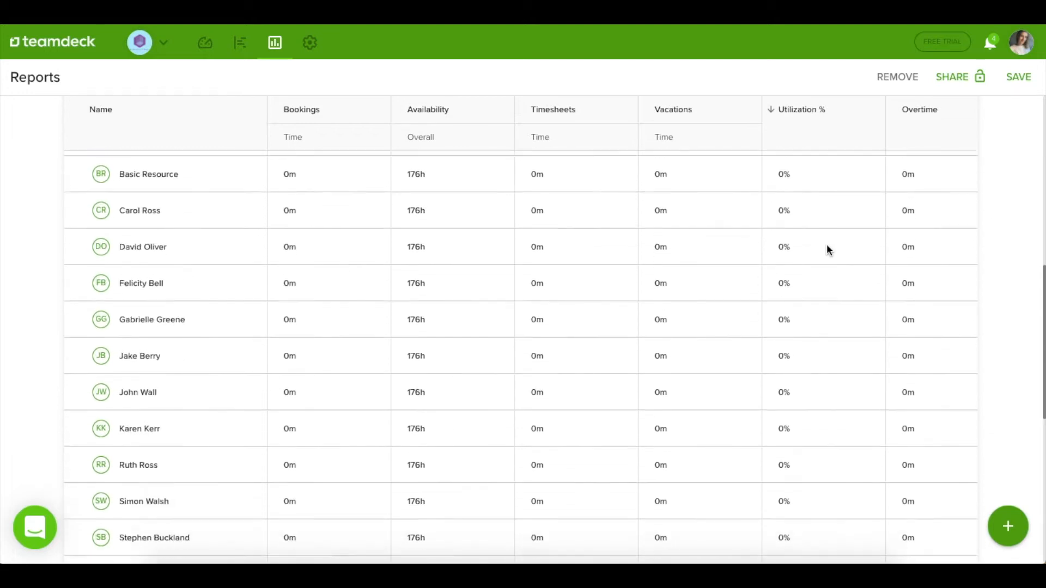
scroll(up, 3)
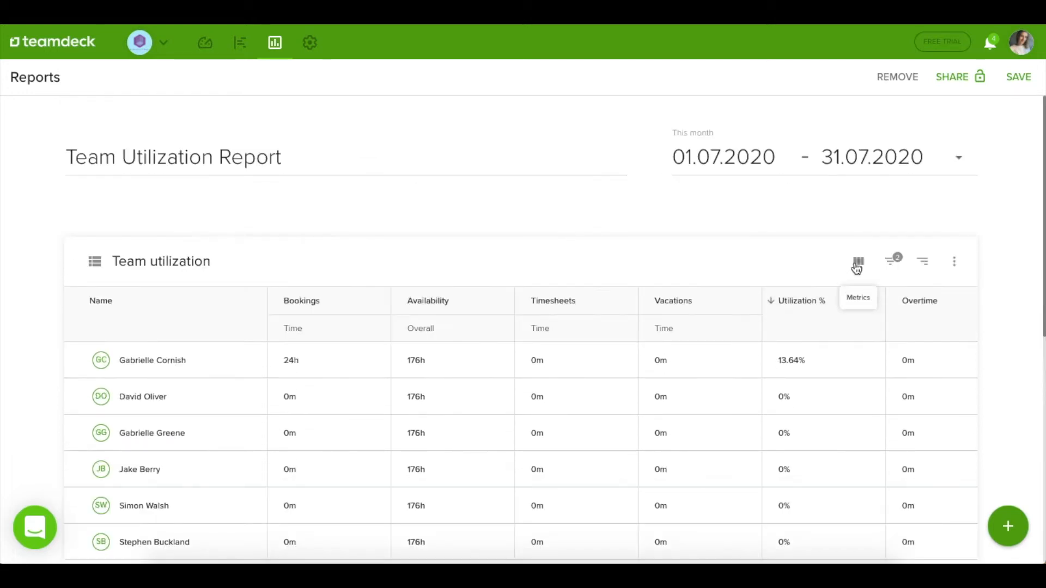
- Review the Team utilization table's metric checkboxes and apply the selection
click(857, 260)
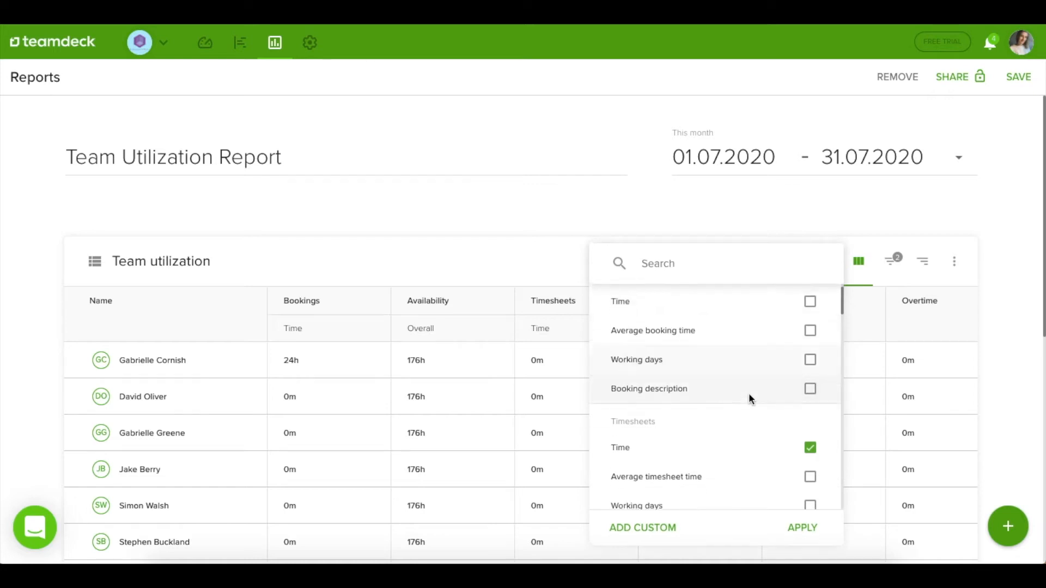
scroll(down, 3)
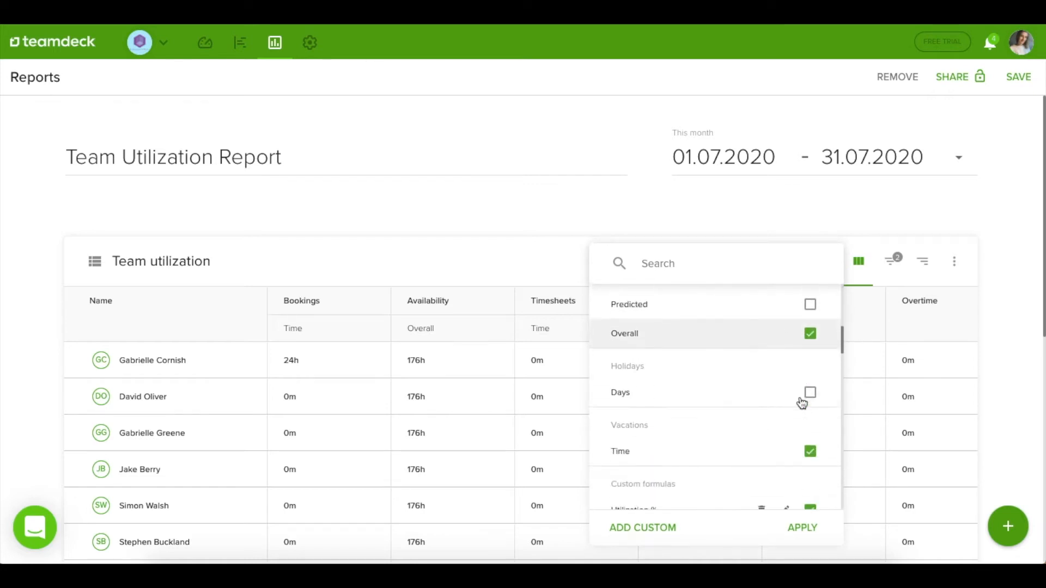
scroll(down, 3)
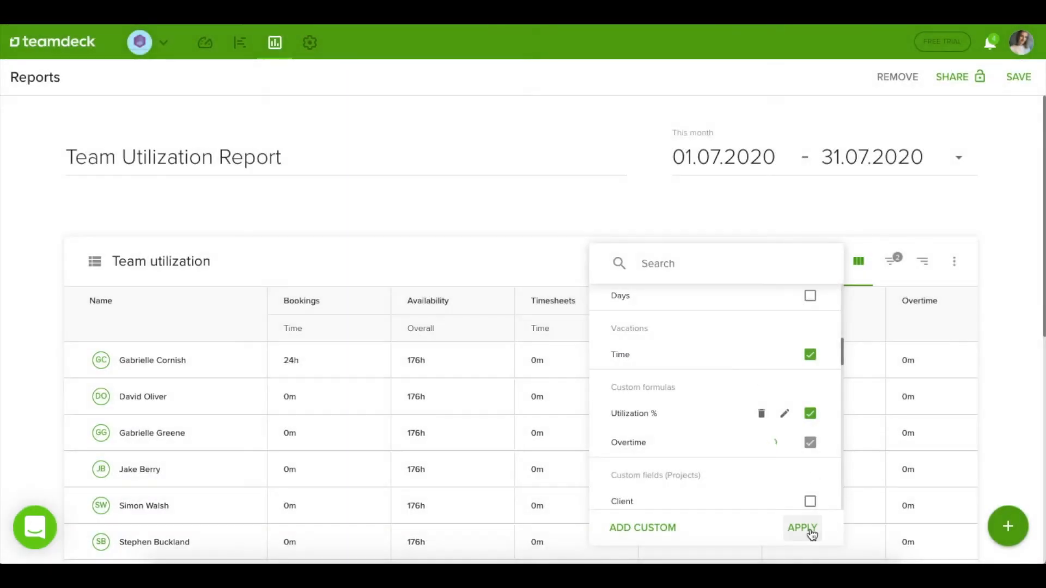
click(802, 528)
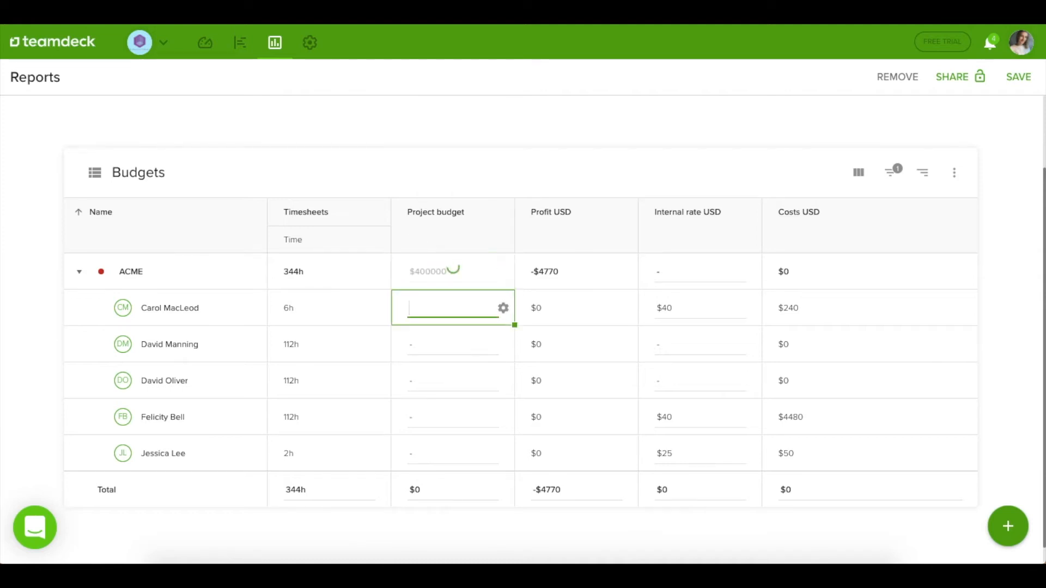
click(699, 345)
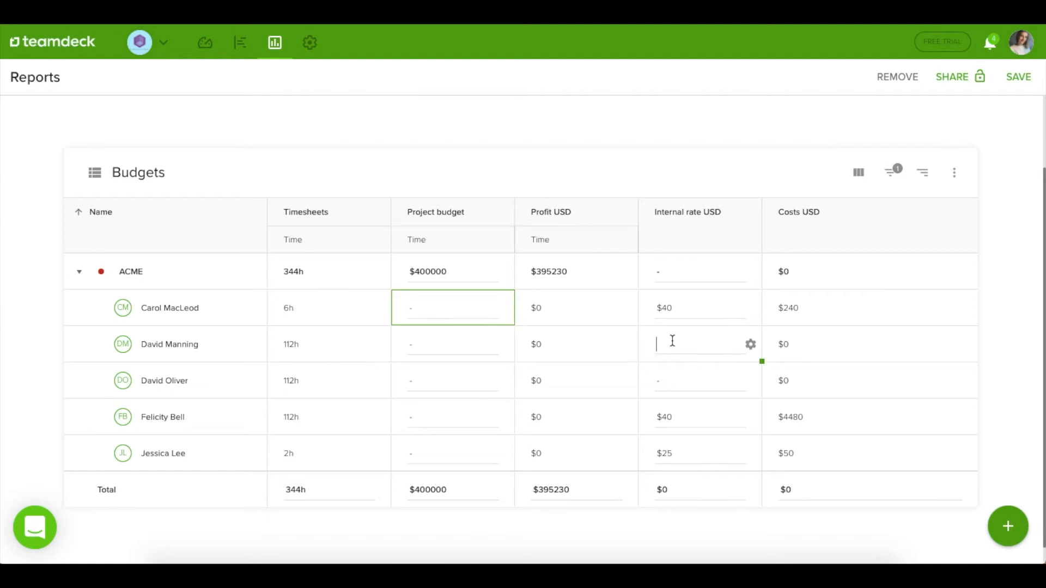
text(55)
click(701, 380)
text($45)
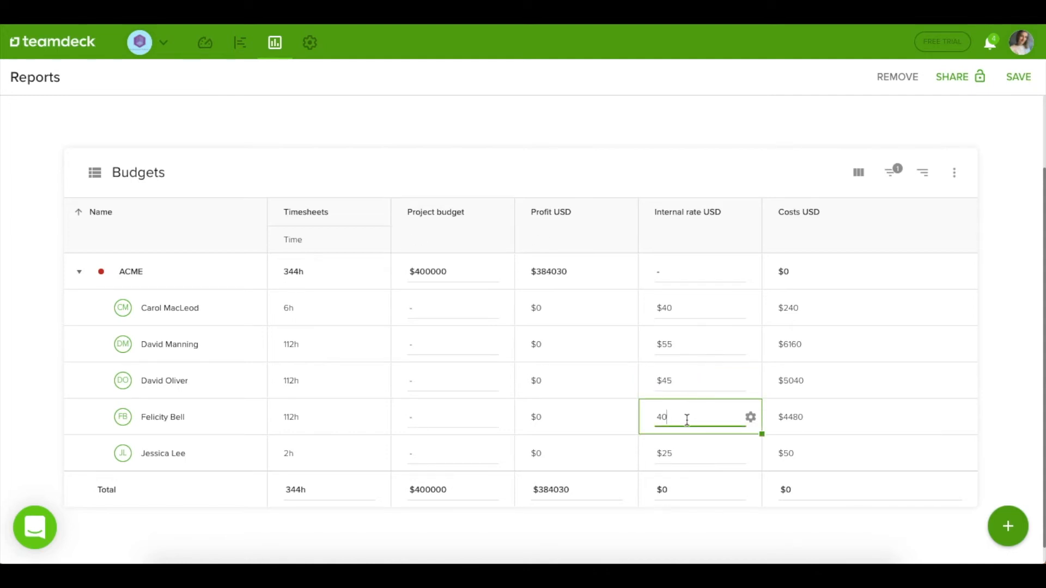
text(60)
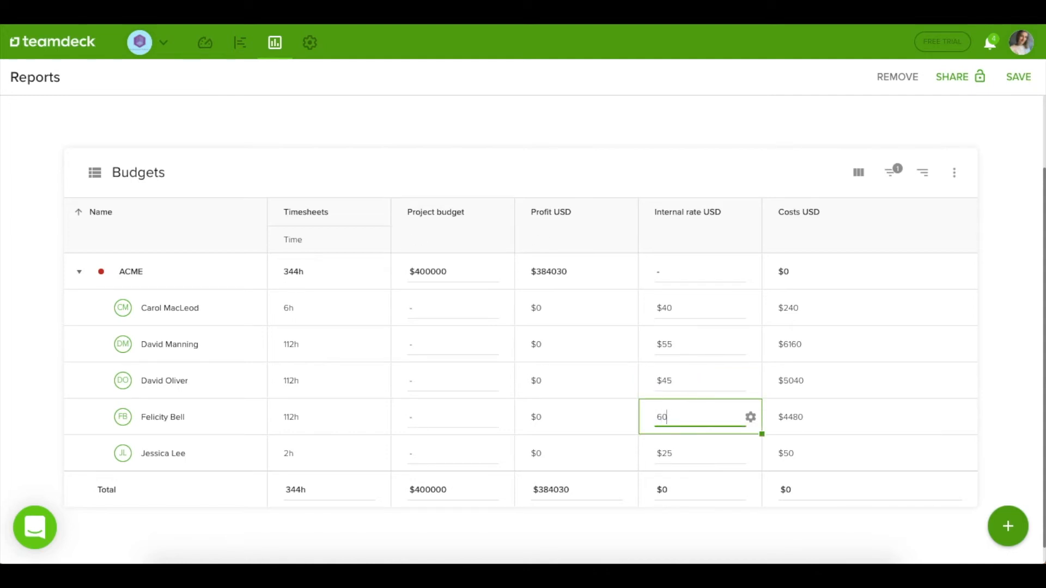